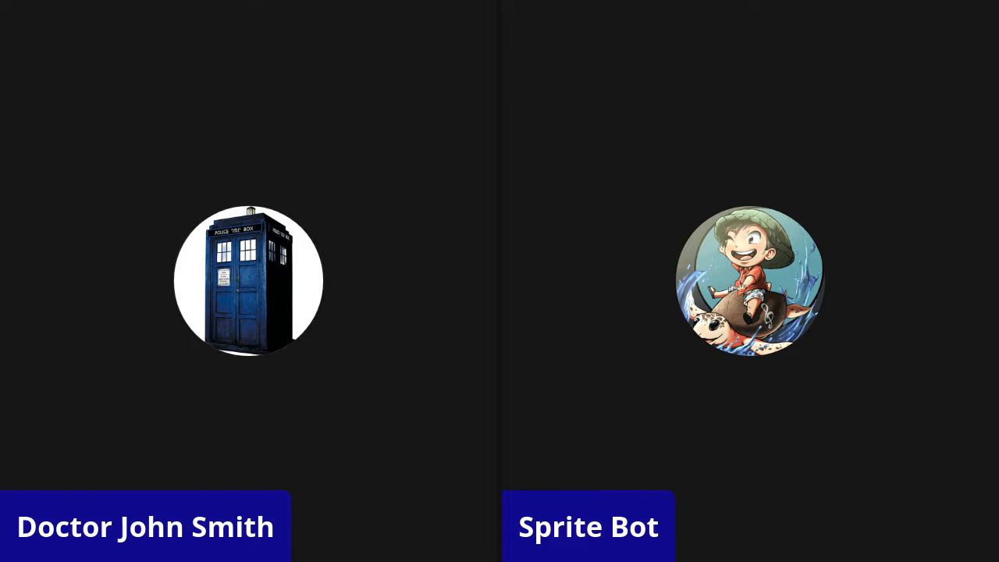
mouse_move(247, 281)
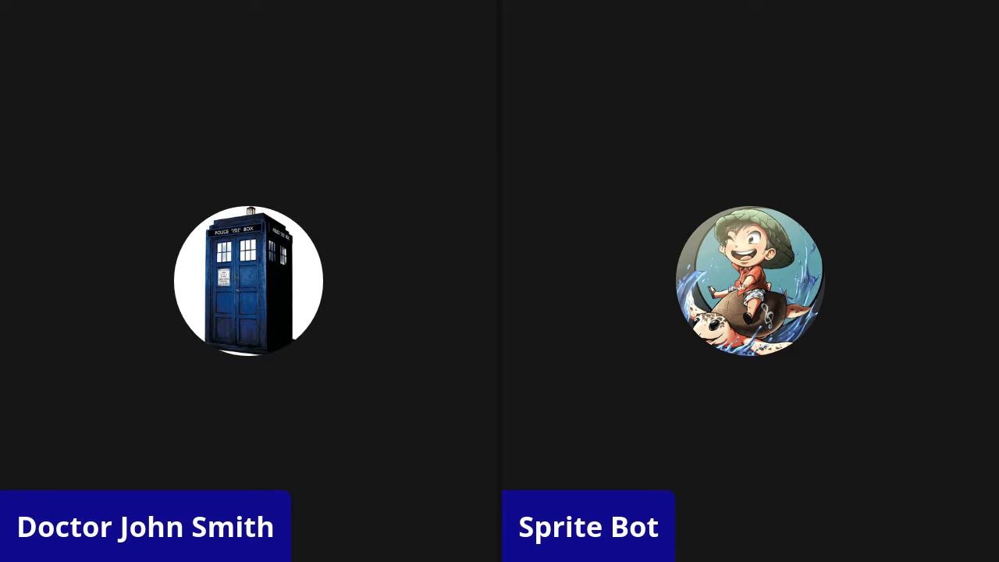
mouse_move(248, 281)
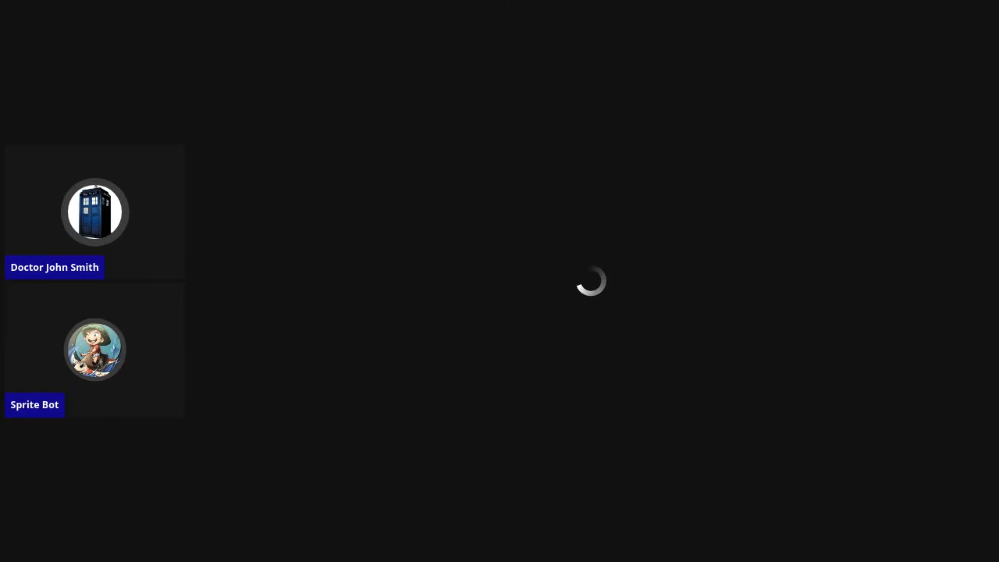
click(95, 350)
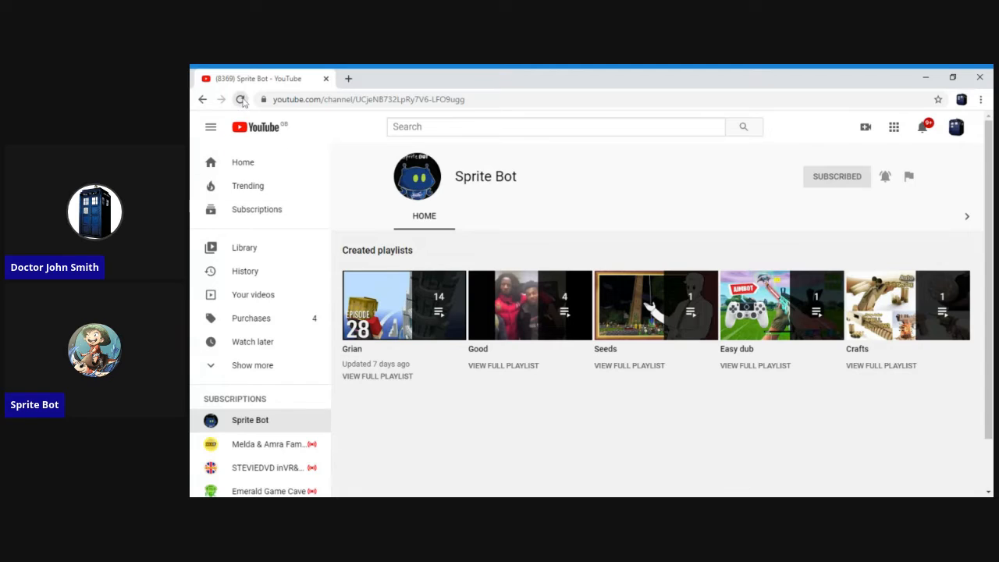
click(242, 99)
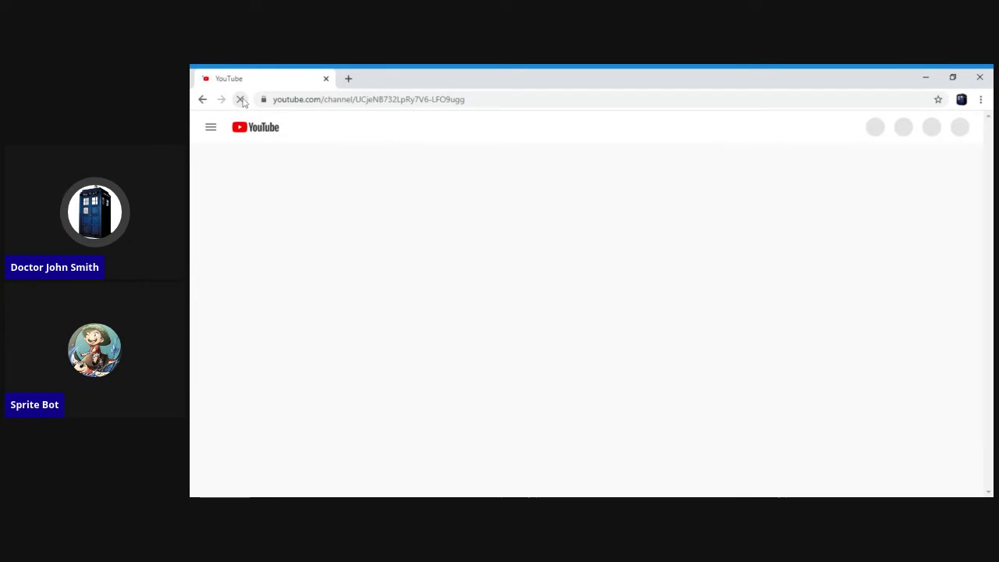
click(241, 99)
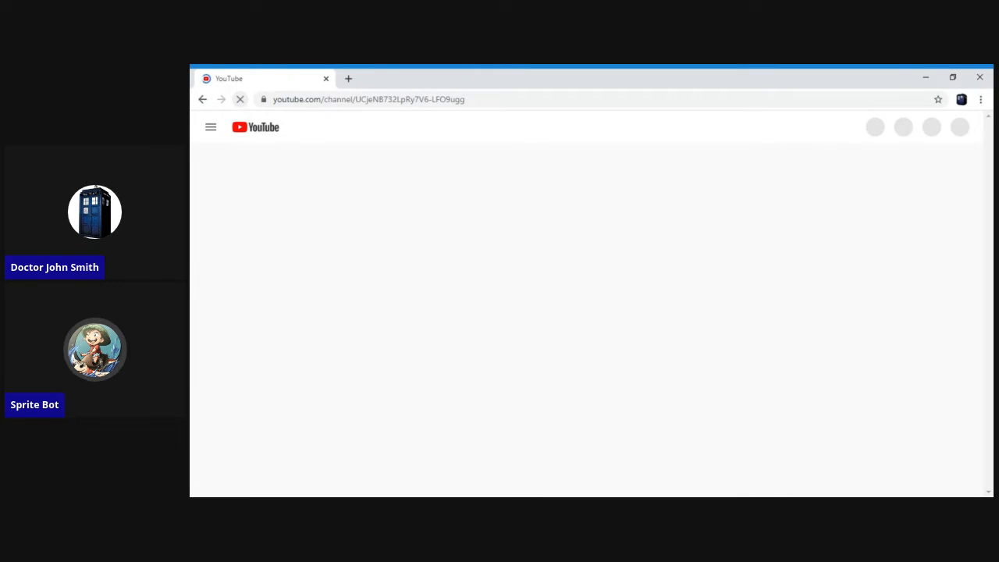